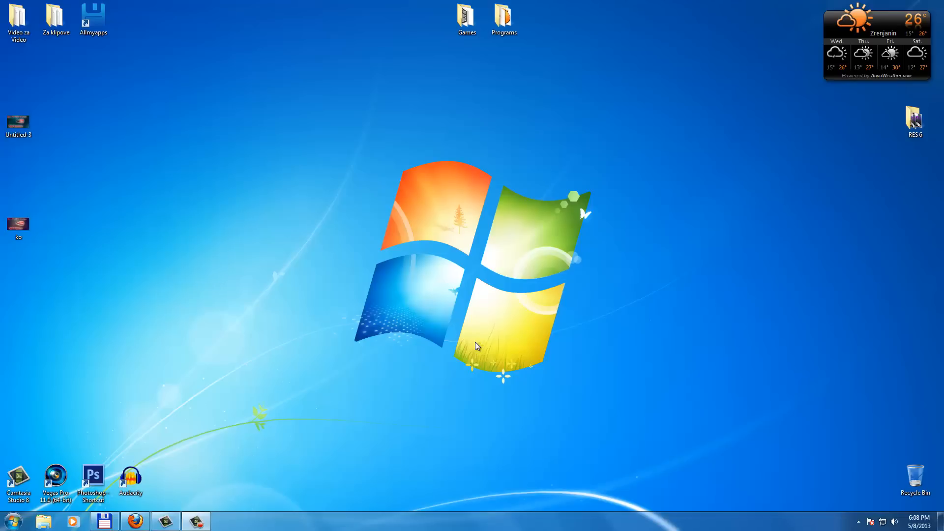
Preview the Untitled-3 and ko thumbnail images, closing each preview afterwards.
click(18, 122)
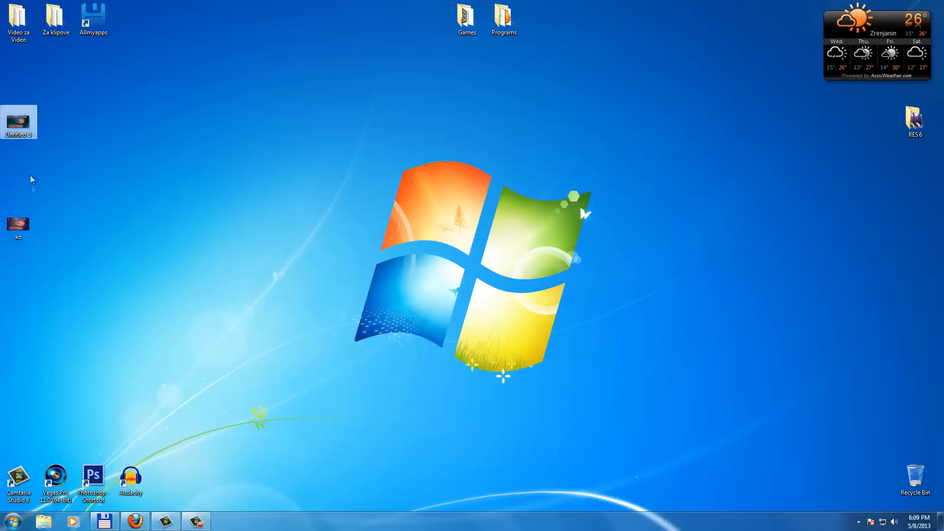
double_click(18, 122)
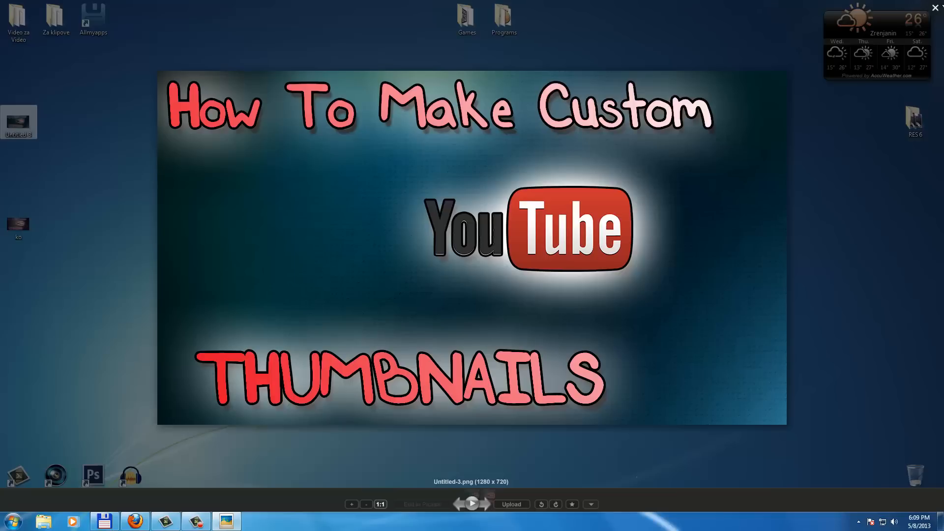
click(937, 6)
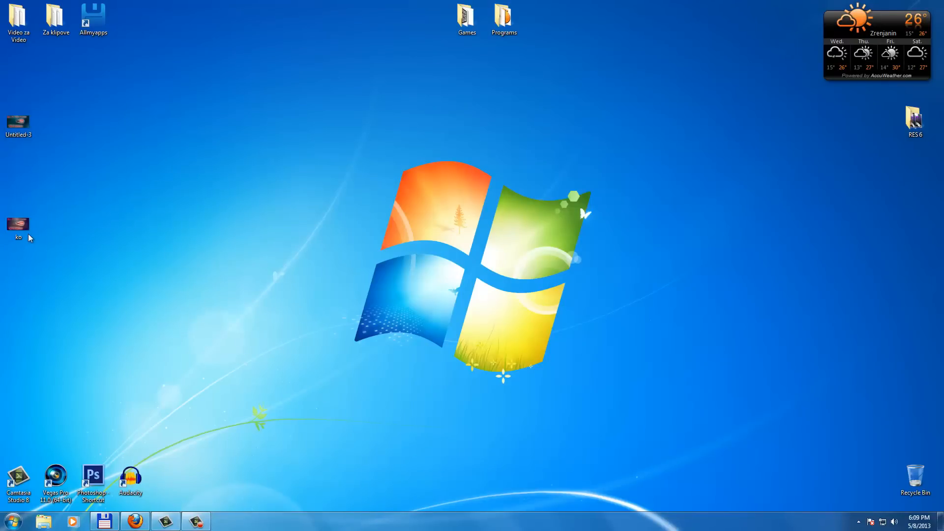
mouse_move(82, 201)
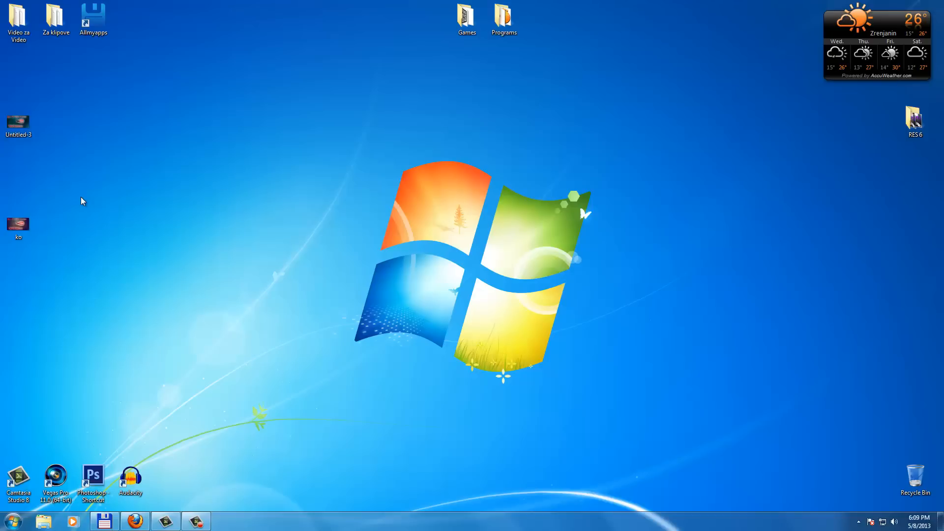
click(18, 226)
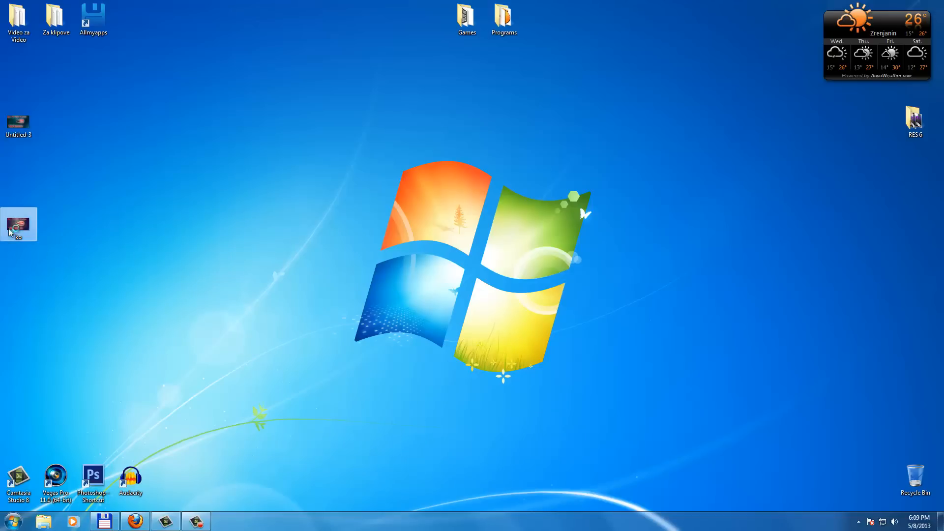
double_click(19, 224)
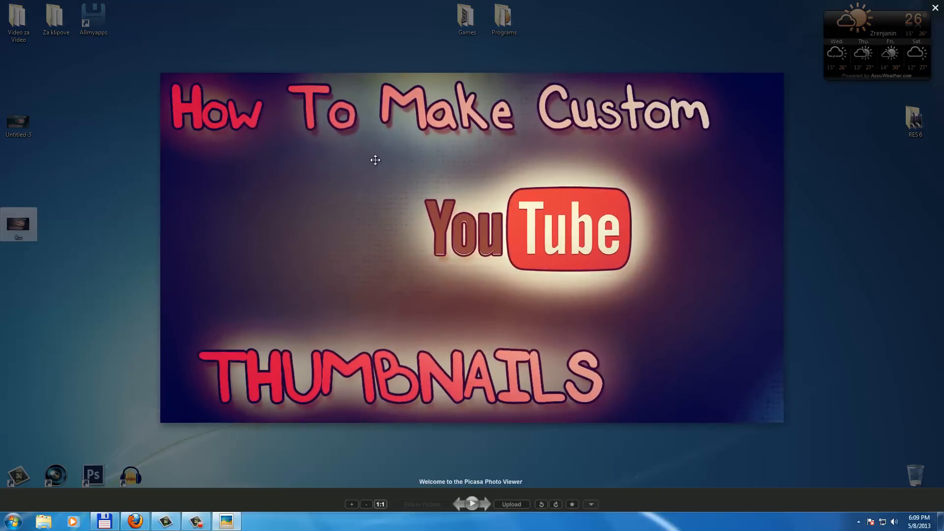
click(935, 7)
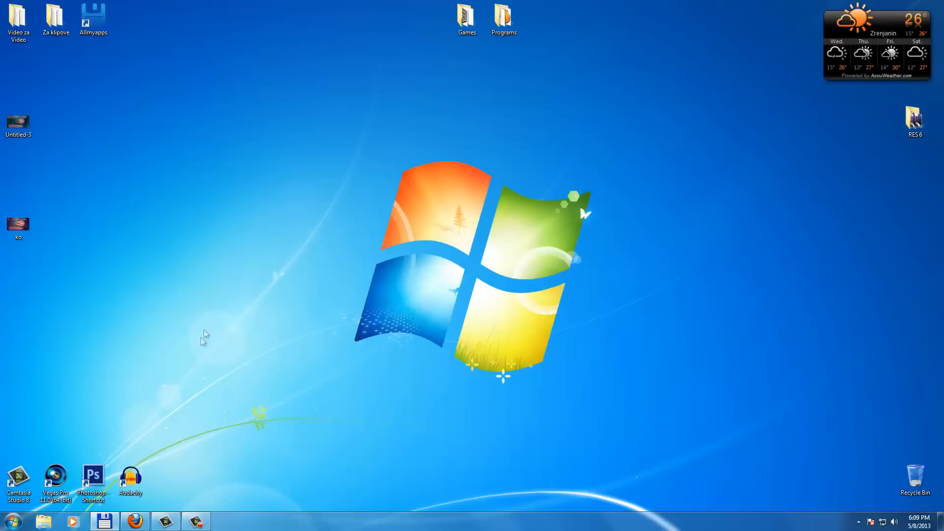
In Firefox, open Video Manager from the account avatar menu.
click(134, 520)
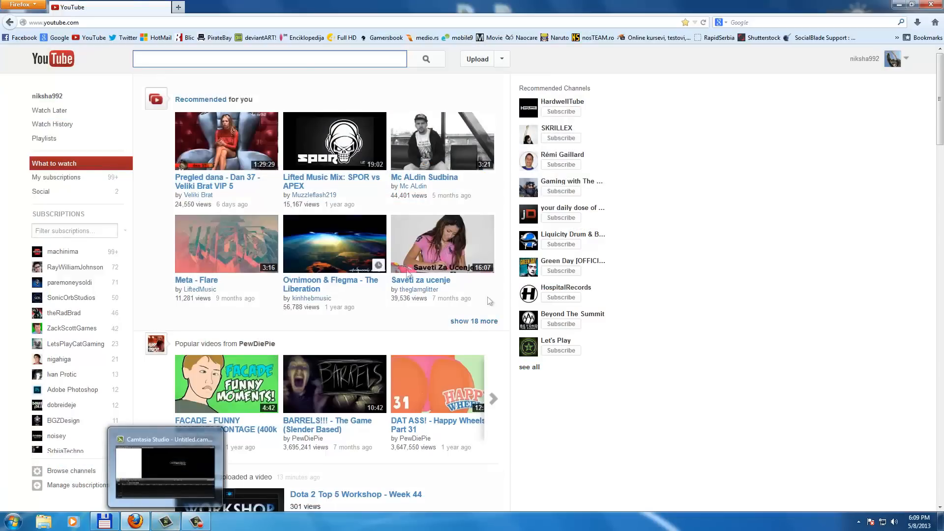
mouse_move(572, 260)
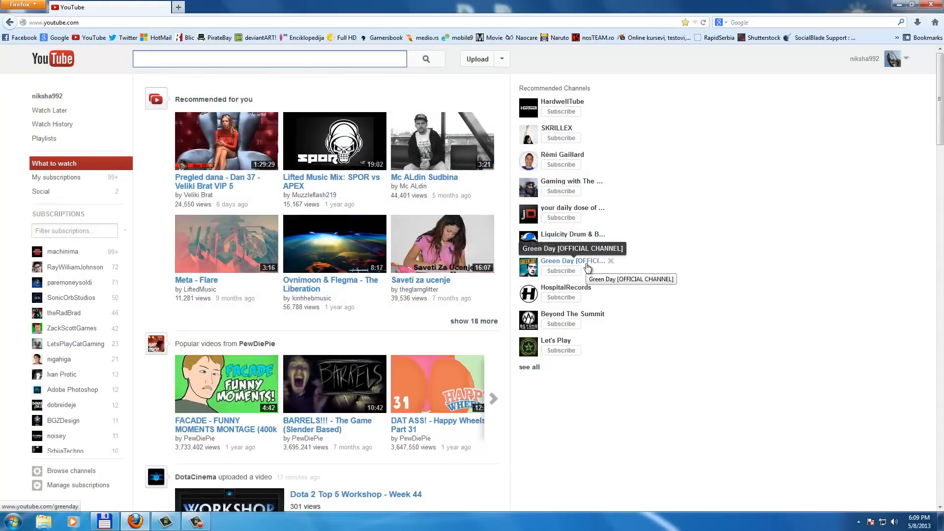
click(893, 59)
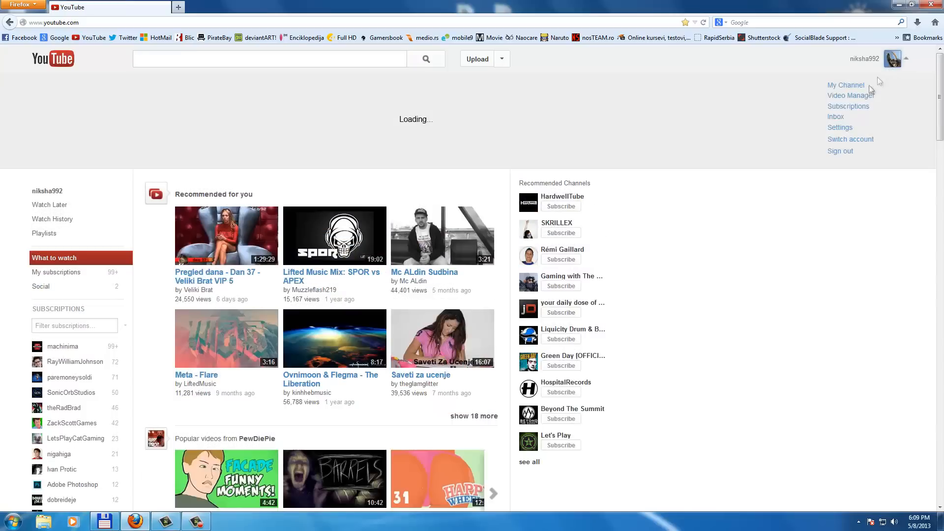
click(850, 95)
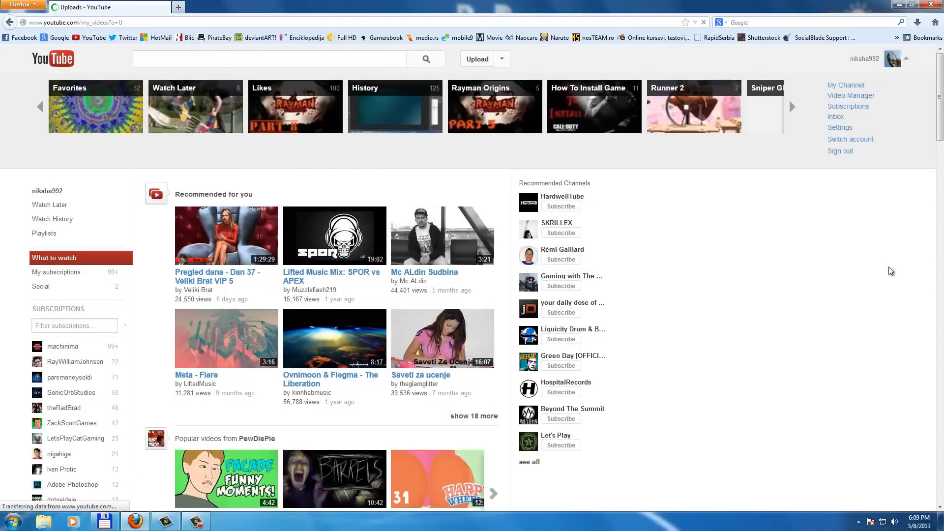
click(850, 94)
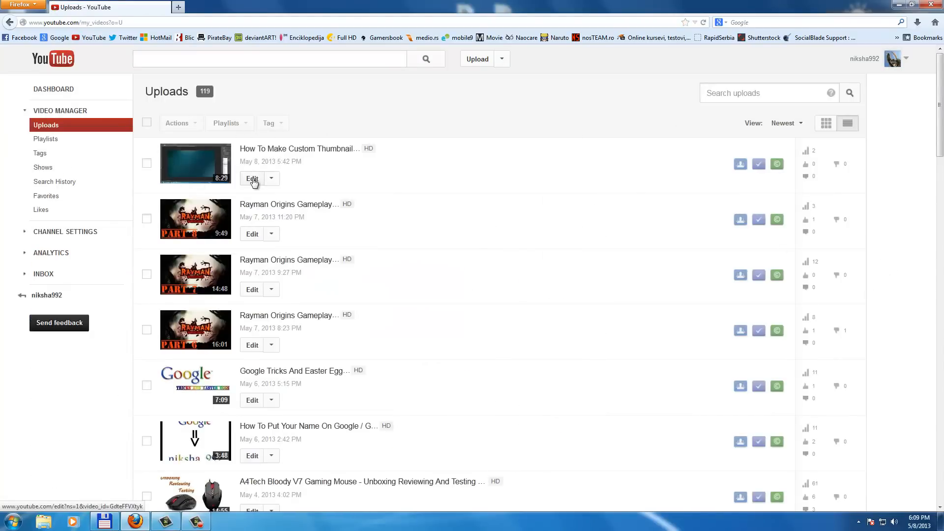
mouse_move(260, 155)
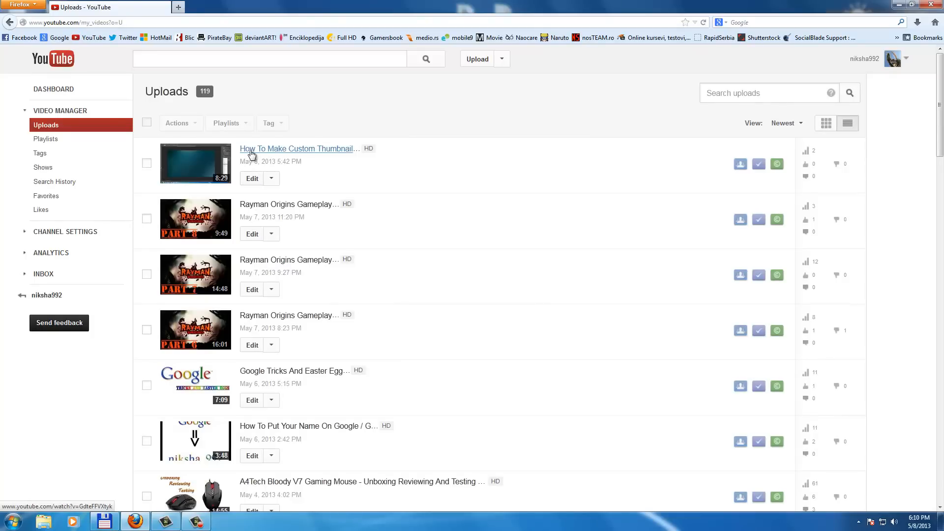
mouse_move(257, 154)
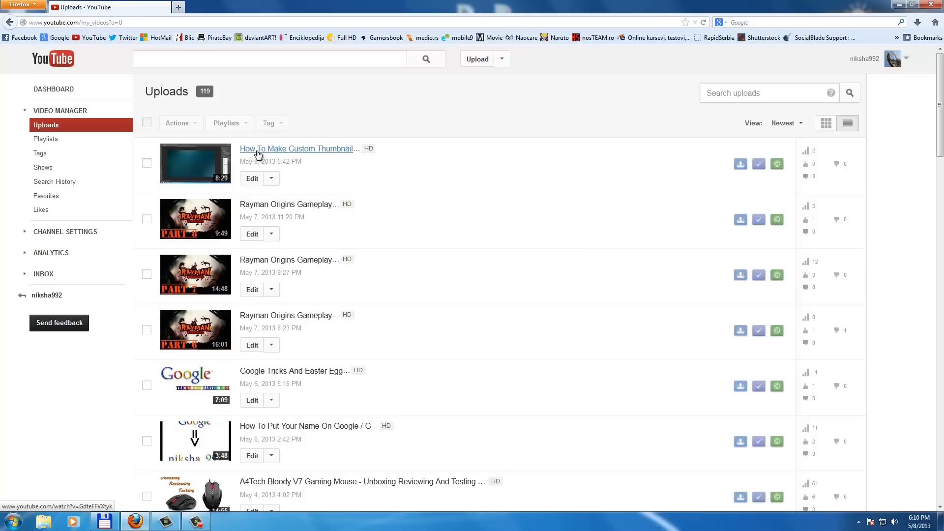
mouse_move(255, 180)
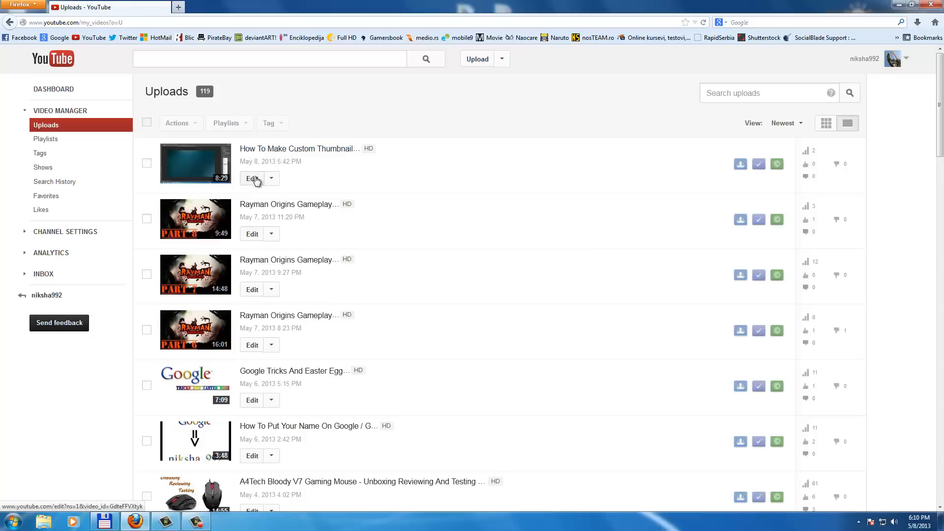
click(251, 178)
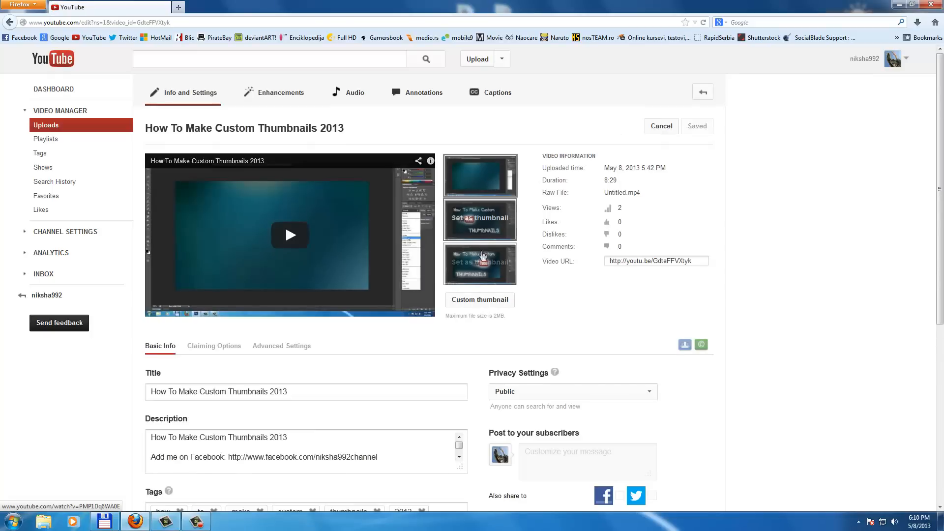
mouse_move(489, 202)
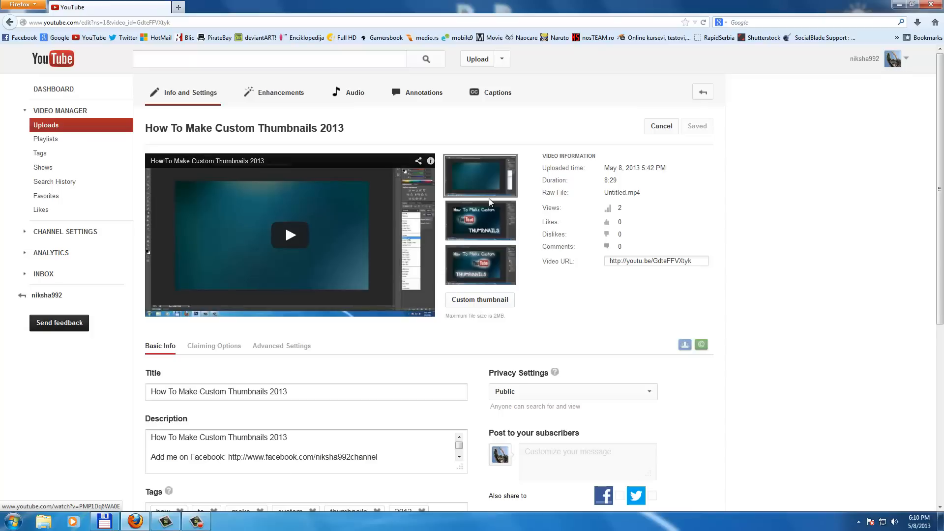
mouse_move(480, 220)
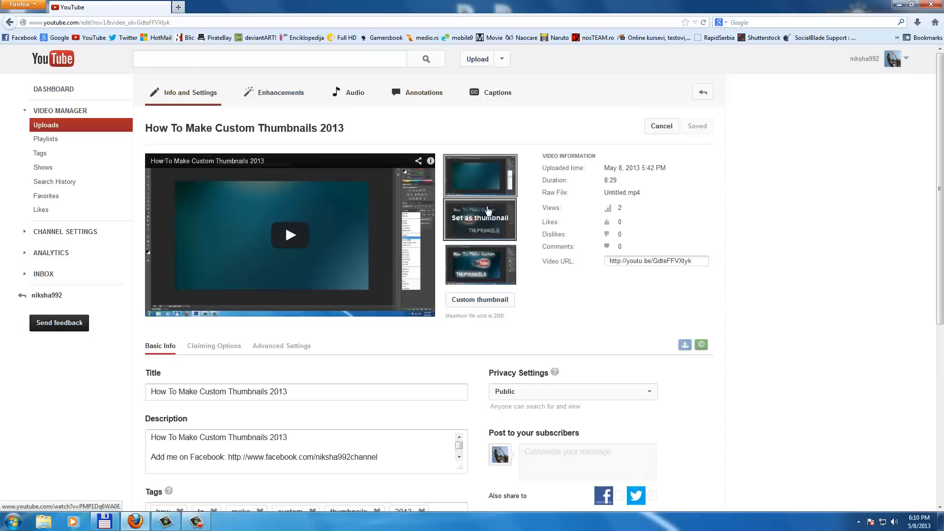
mouse_move(487, 218)
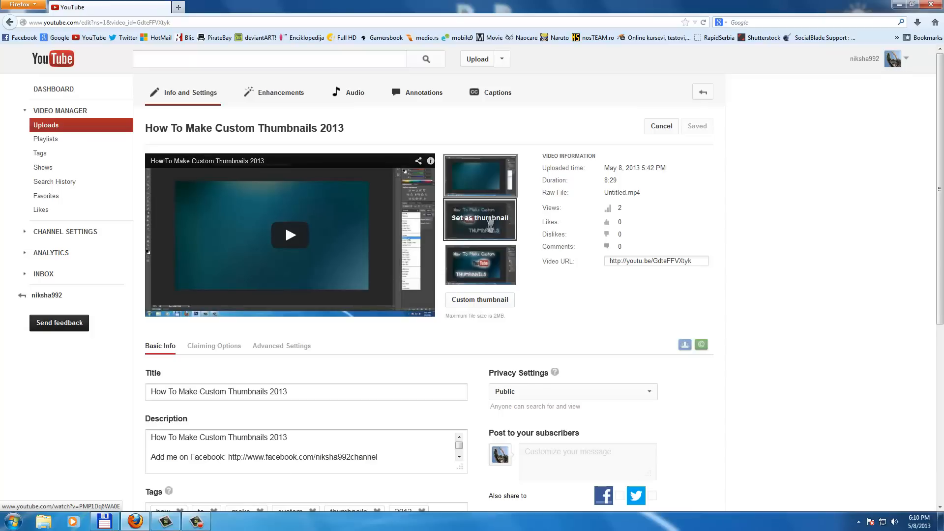
mouse_move(490, 228)
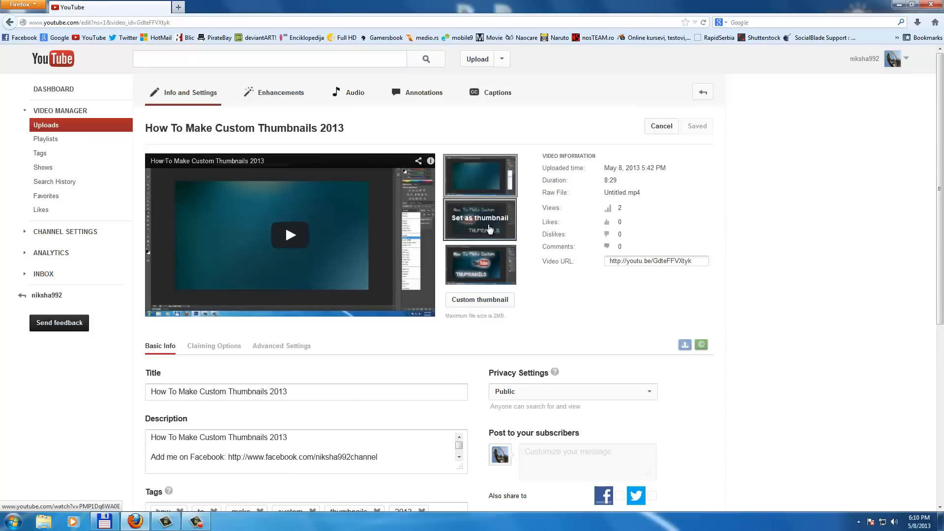
mouse_move(463, 309)
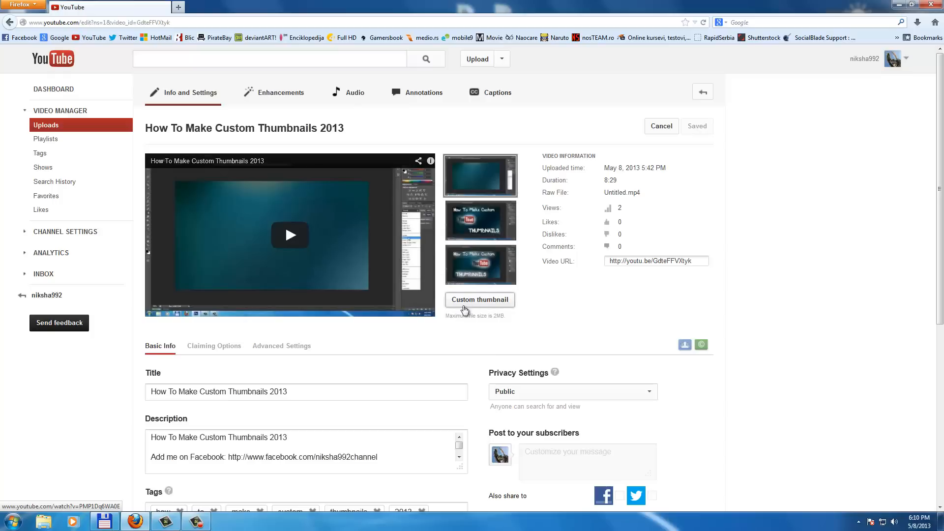
Upload the custom thumbnail image through File Upload and save the video's changes.
click(480, 299)
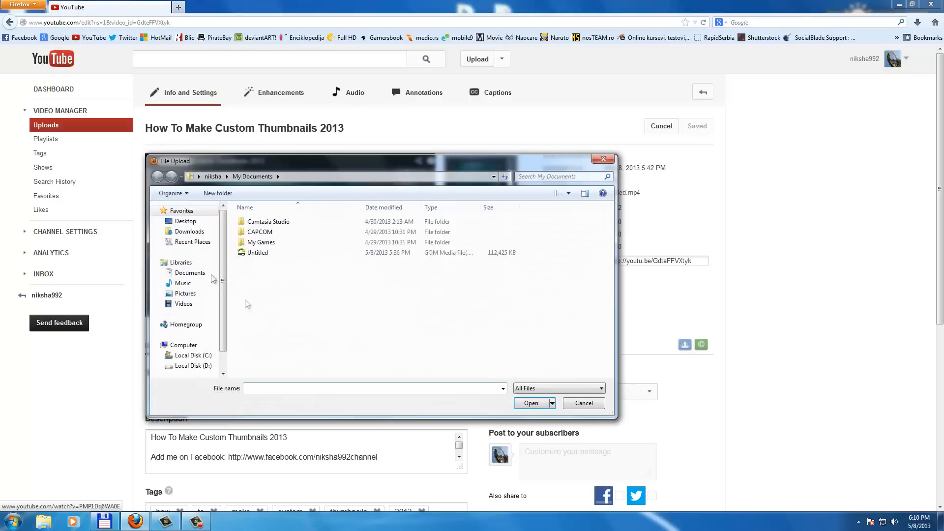
click(184, 221)
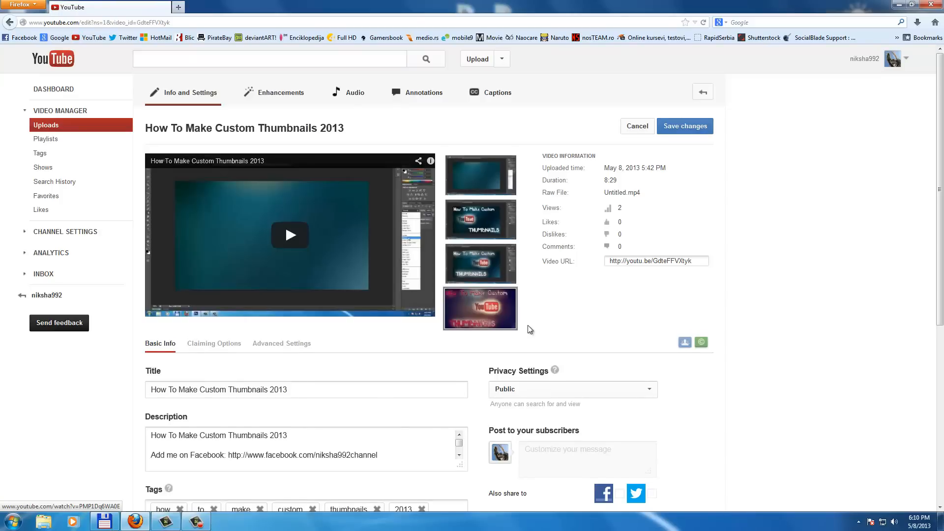
mouse_move(705, 154)
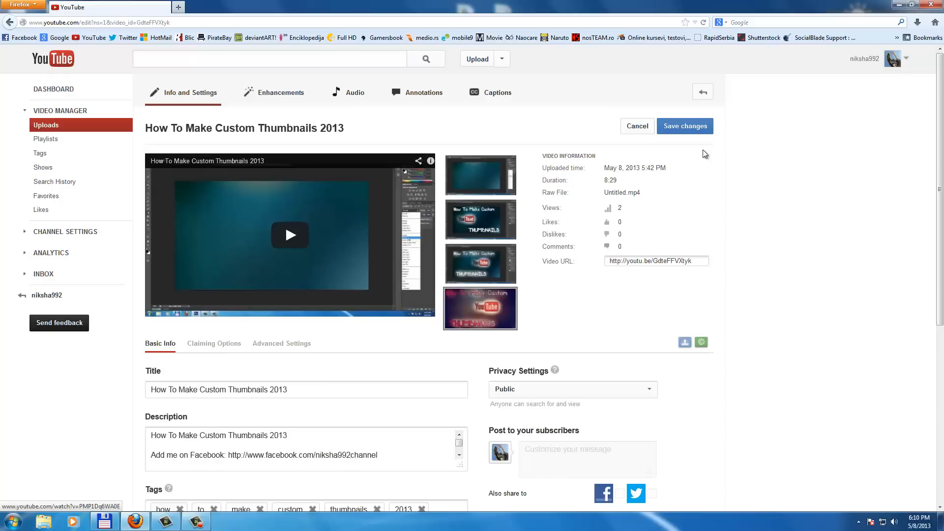
click(684, 126)
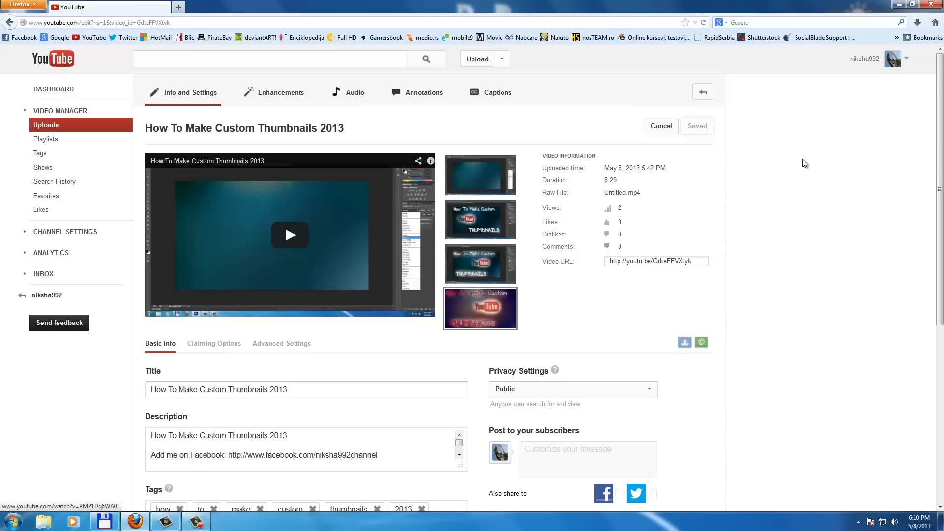
mouse_move(895, 66)
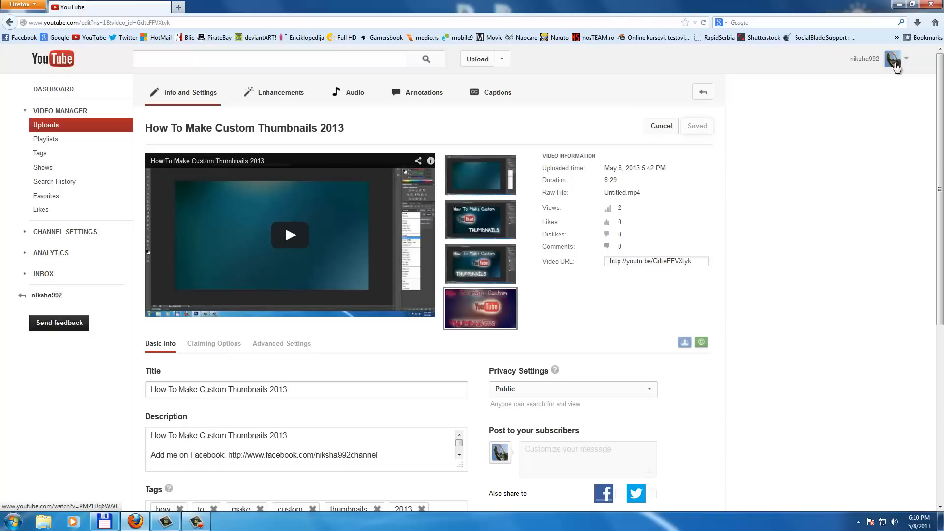
Return to the uploads list and scroll to confirm the tutorial's new custom thumbnail.
click(893, 59)
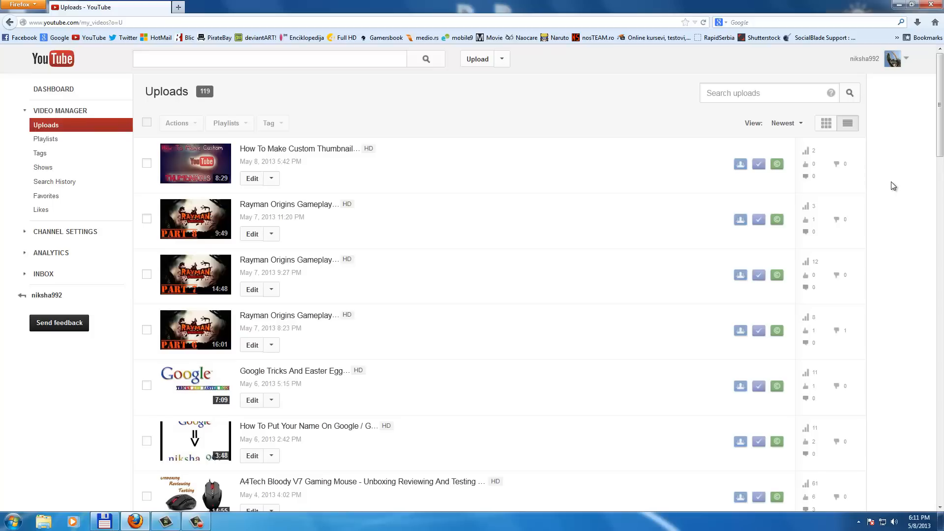
mouse_move(195, 156)
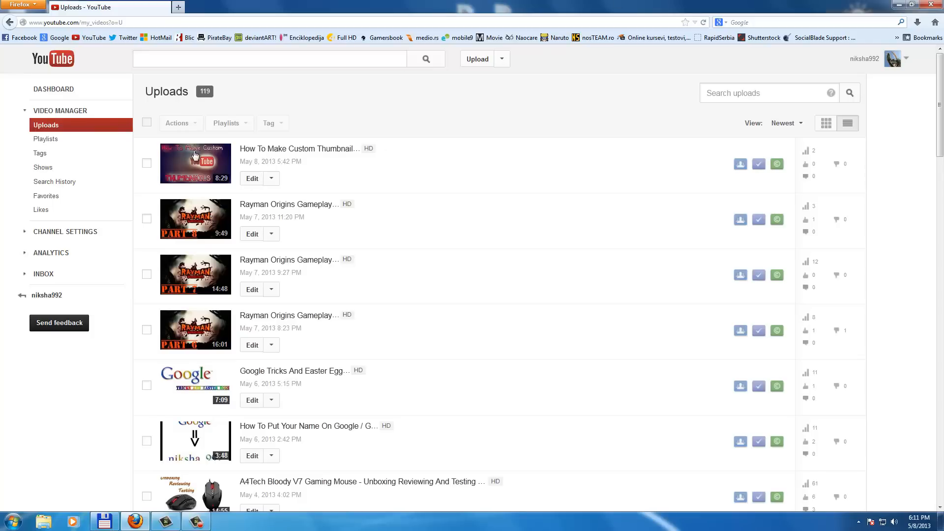
mouse_move(137, 168)
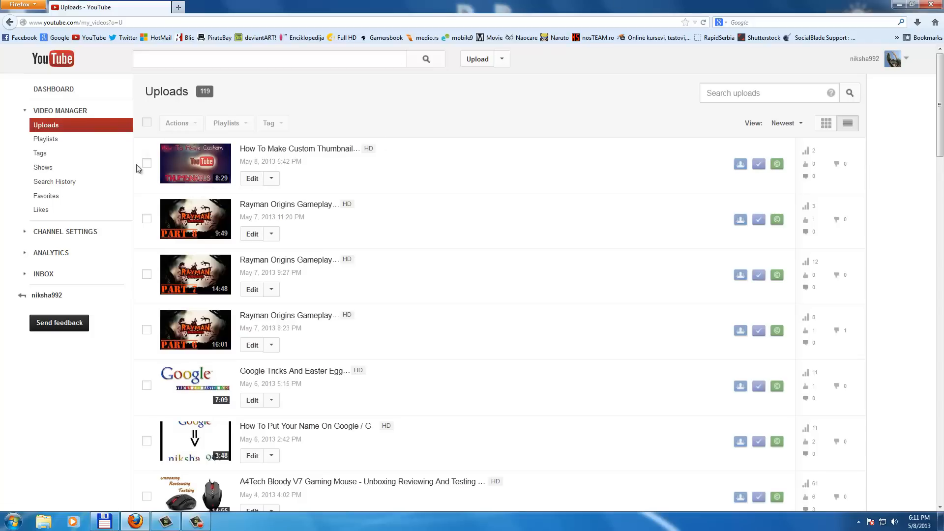
scroll(down, 3)
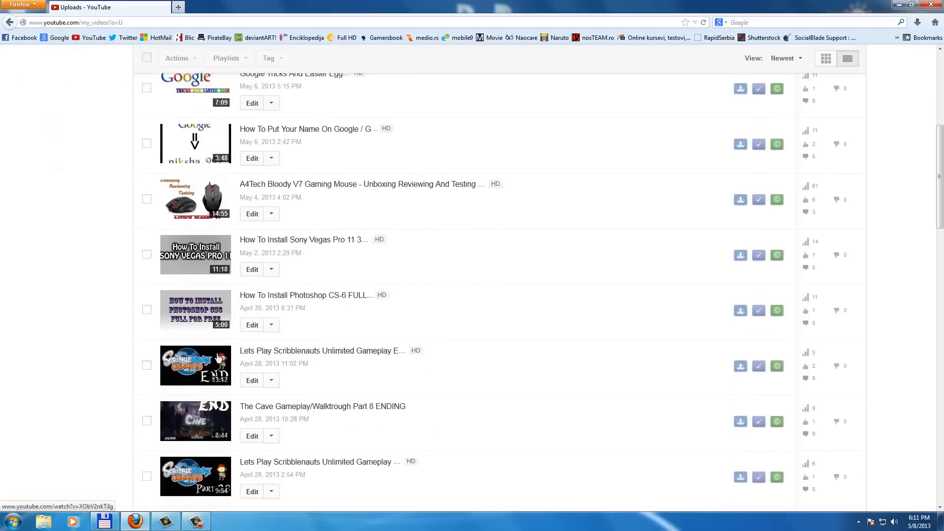
scroll(up, 3)
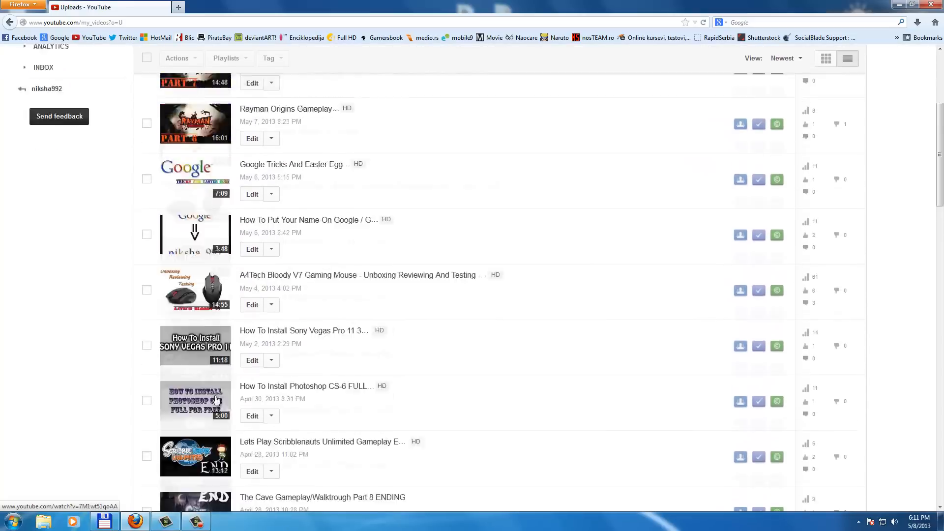
scroll(up, 3)
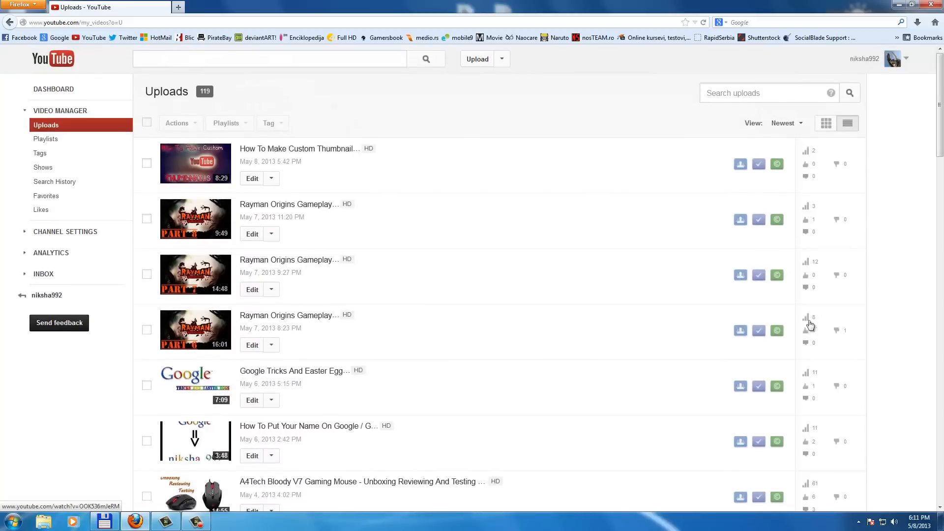
mouse_move(884, 268)
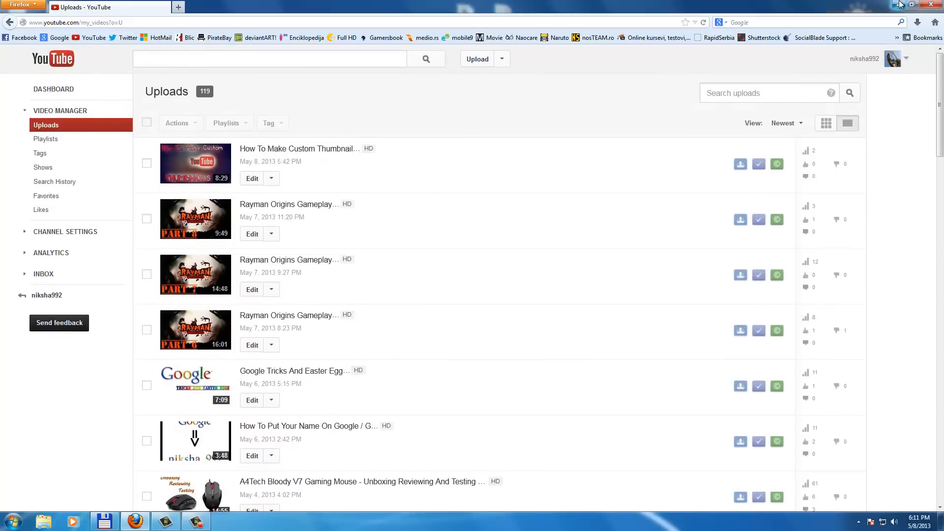
mouse_move(901, 5)
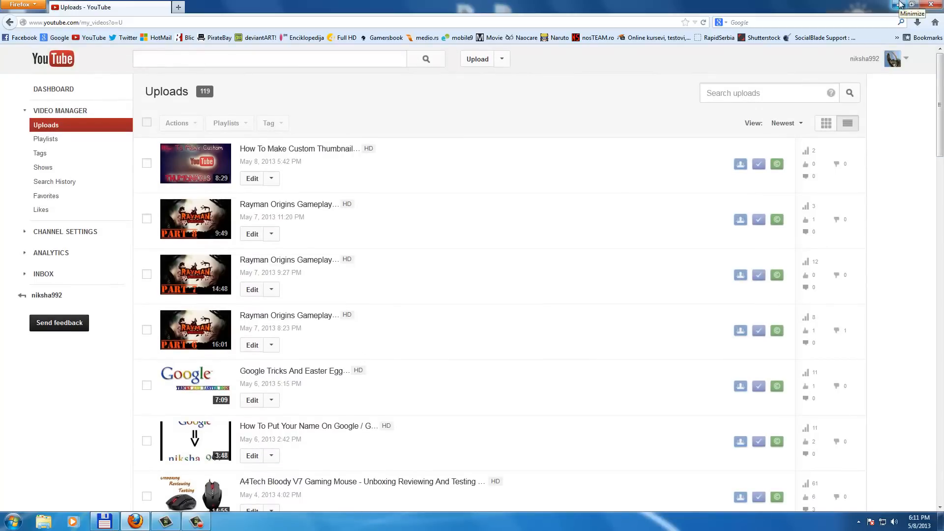
Minimize the browser and refresh the Windows desktop.
click(912, 5)
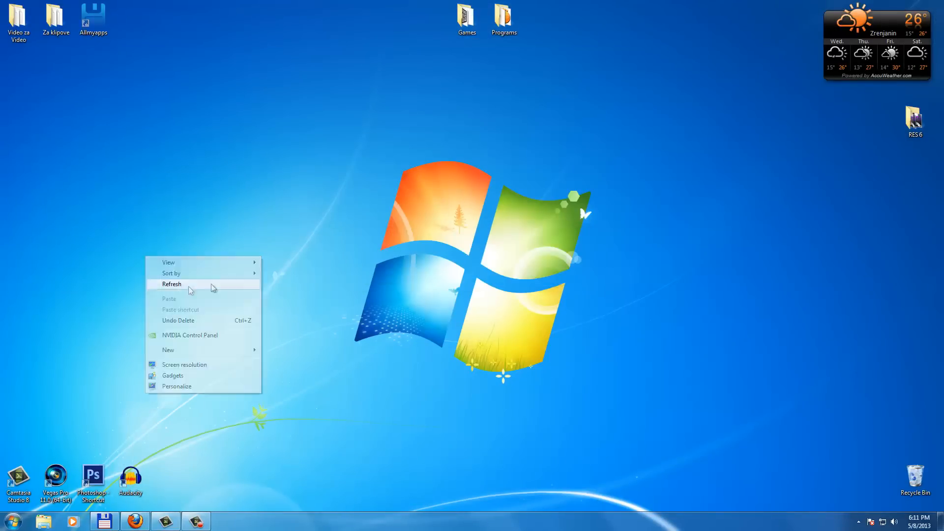
click(172, 284)
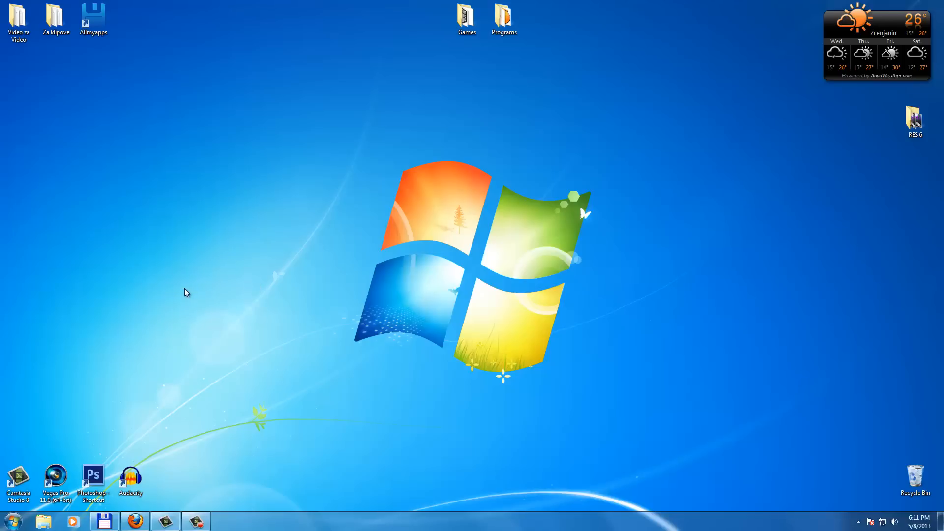